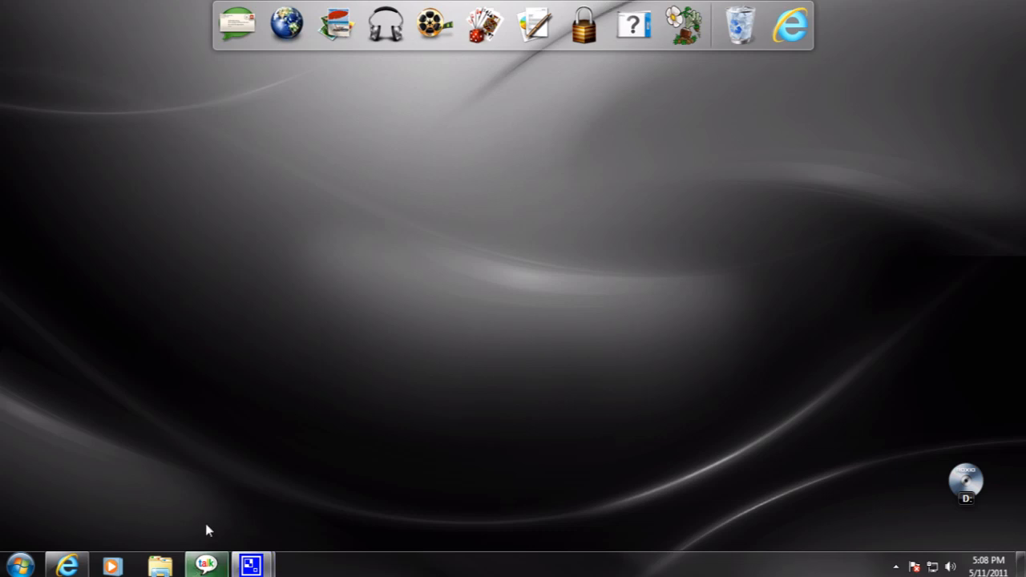
{"action": "mouse_move", "coordinate": [250, 565]}
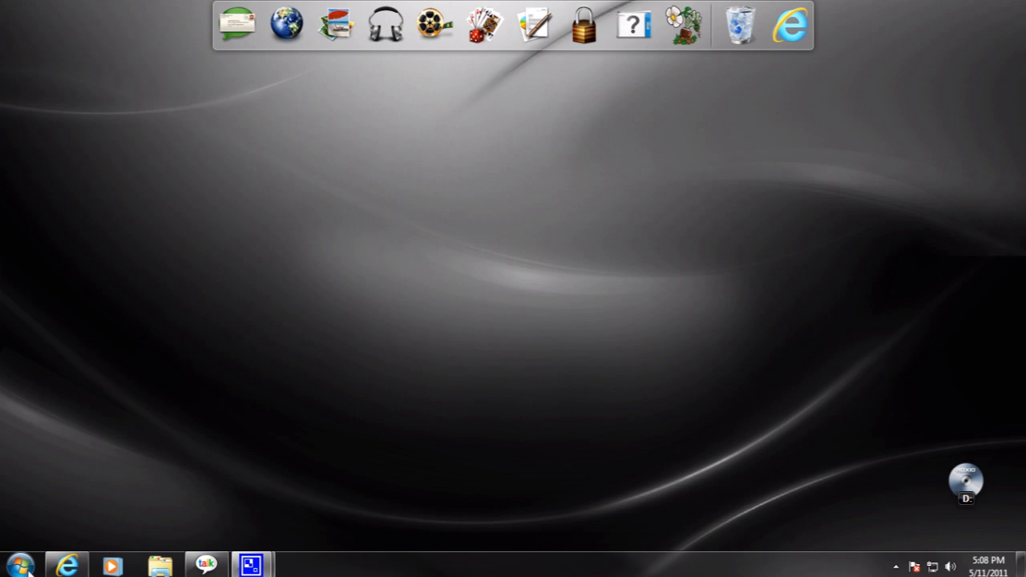
- Launch Command Prompt by searching 'cmd' from the Windows 7 Start menu
{"action": "left_click", "coordinate": [20, 565]}
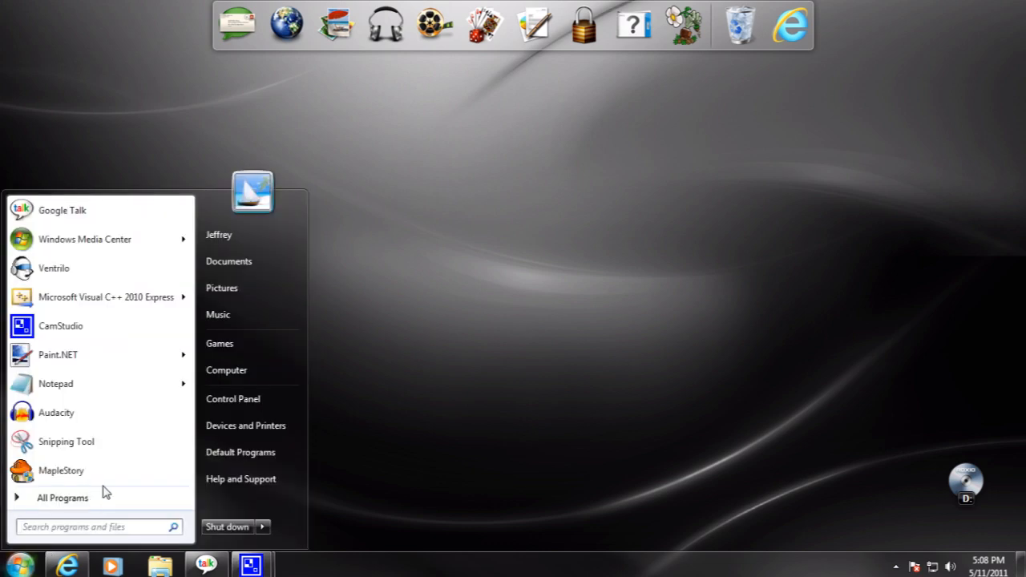
{"action": "mouse_move", "coordinate": [521, 431]}
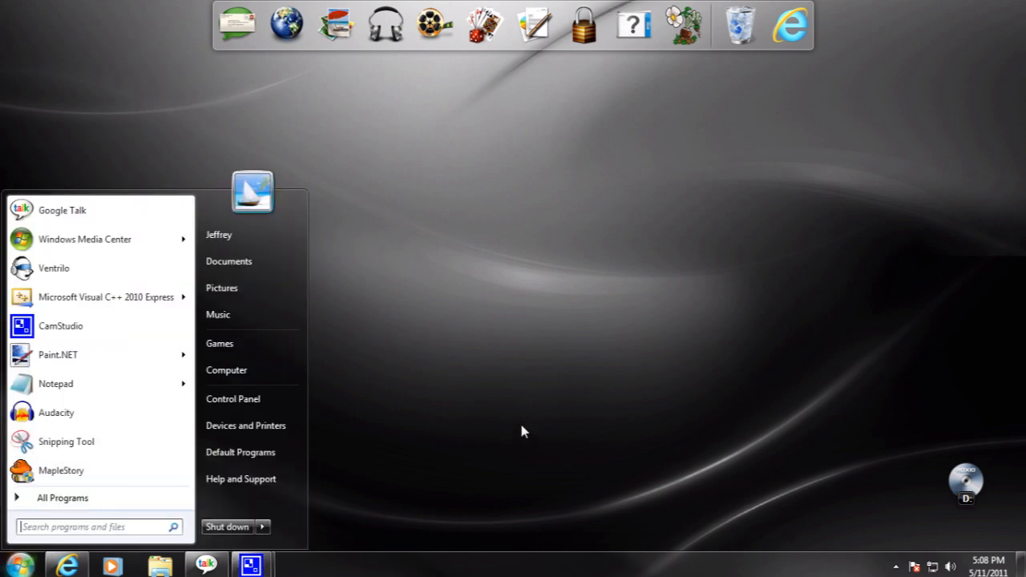
{"action": "type", "text": "cmd"}
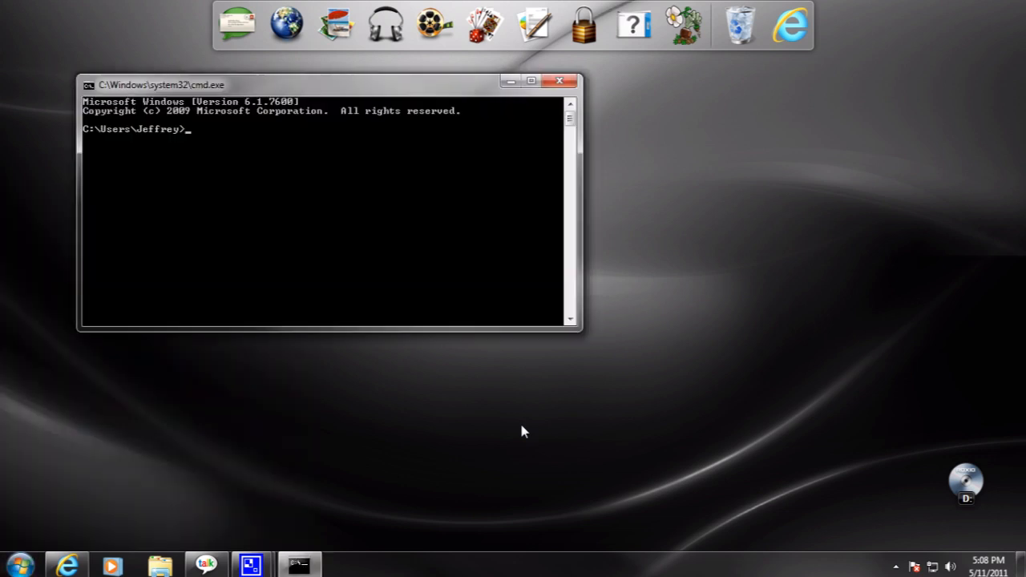
- Run ipconfig to read the default gateway, then browse to 192.168.2.1
{"action": "type", "text": "ip"}
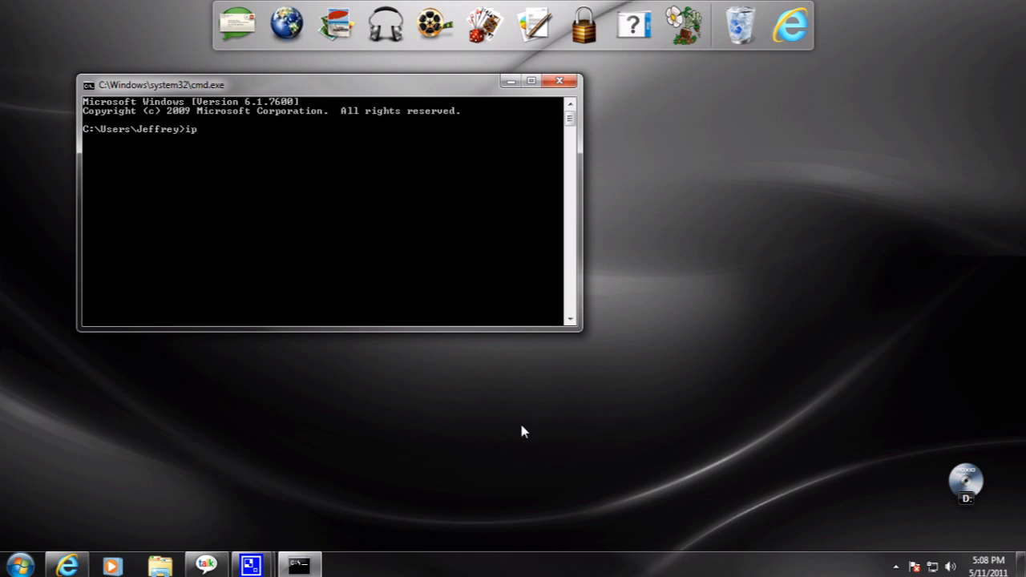
{"action": "type", "text": "confi"}
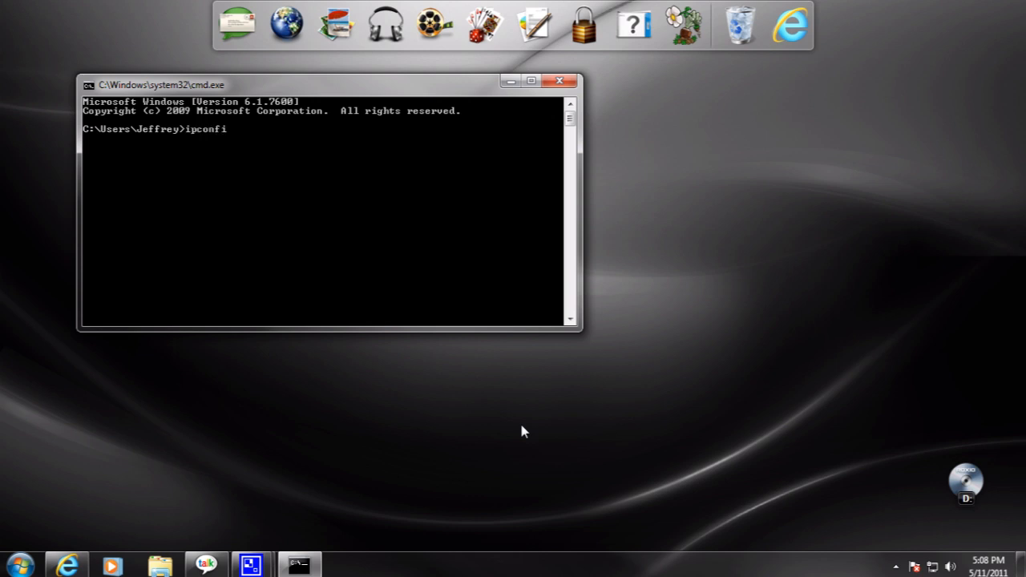
{"action": "key", "text": "Return"}
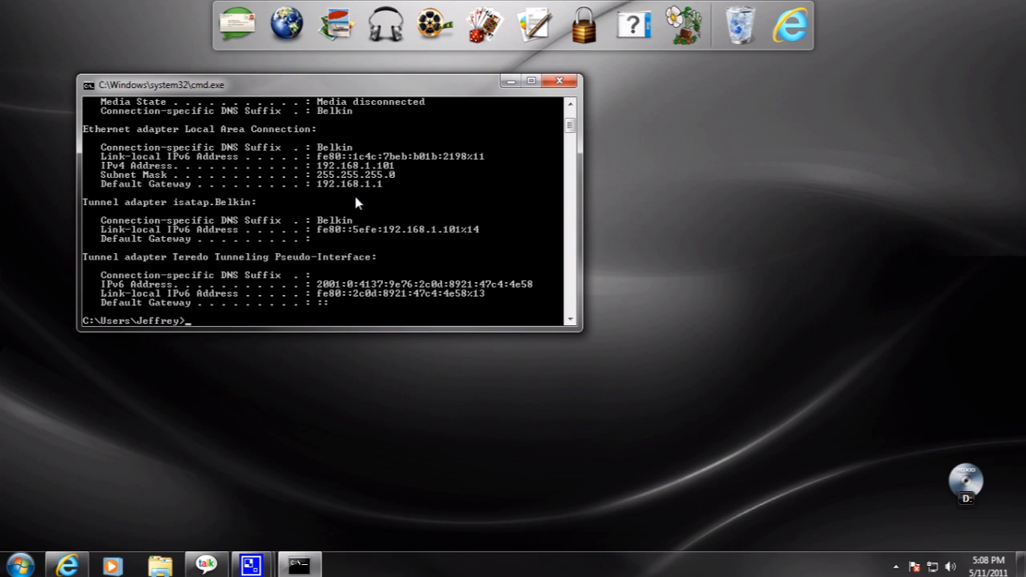
{"action": "scroll", "scroll_direction": "up", "scroll_amount": 3}
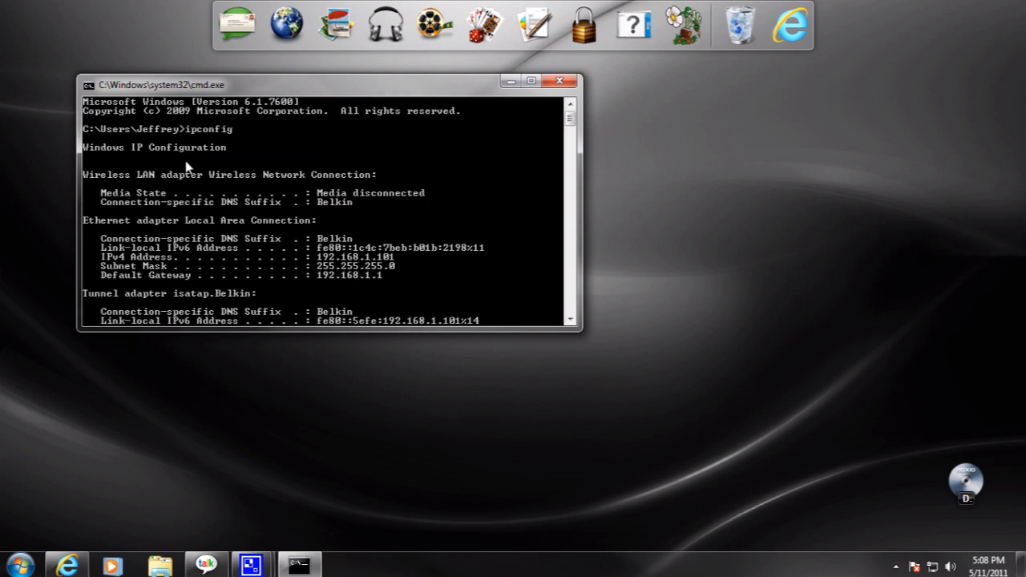
{"action": "scroll", "scroll_direction": "down", "scroll_amount": 3}
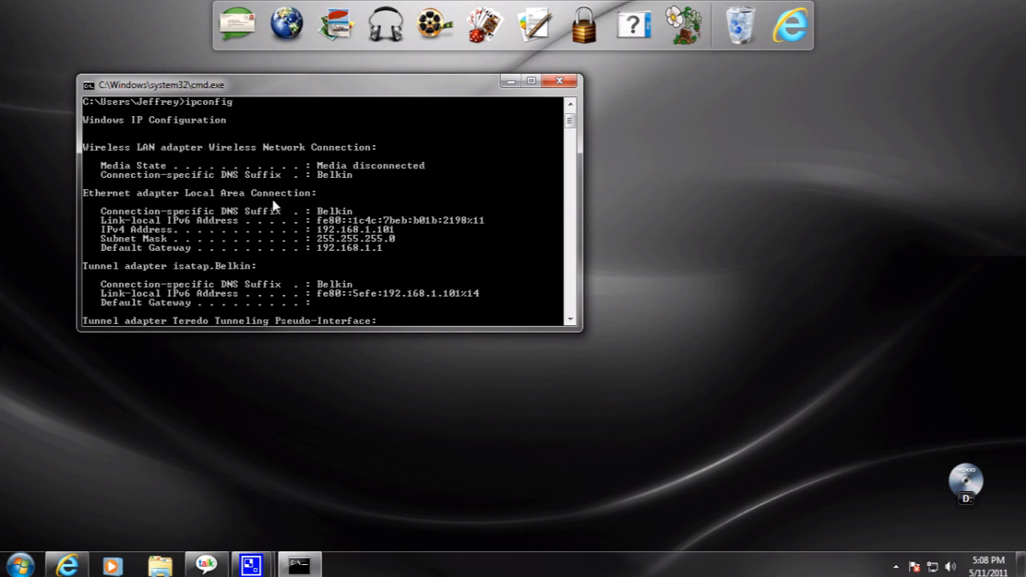
{"action": "scroll", "scroll_direction": "down", "scroll_amount": 3}
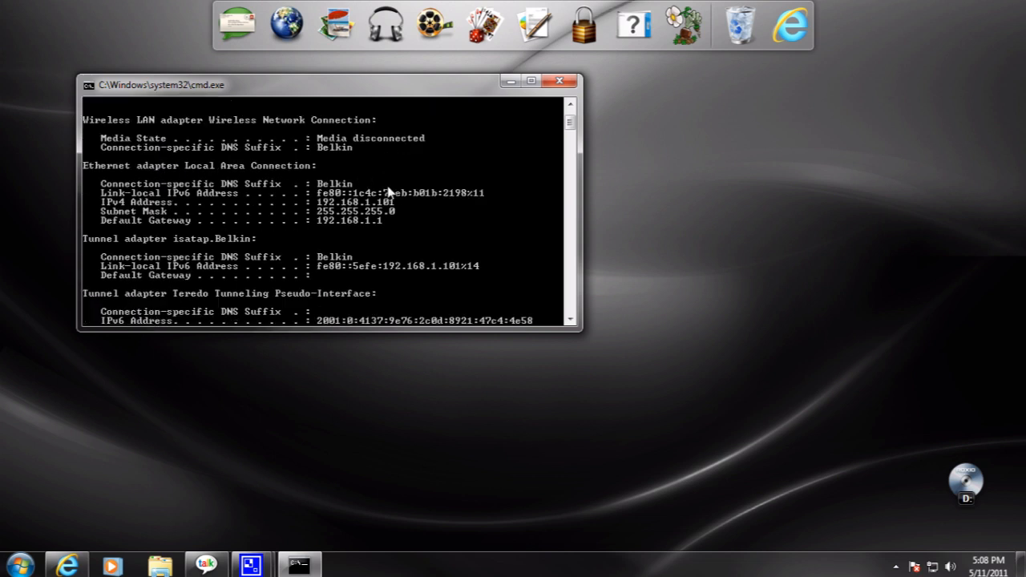
{"action": "mouse_move", "coordinate": [381, 247]}
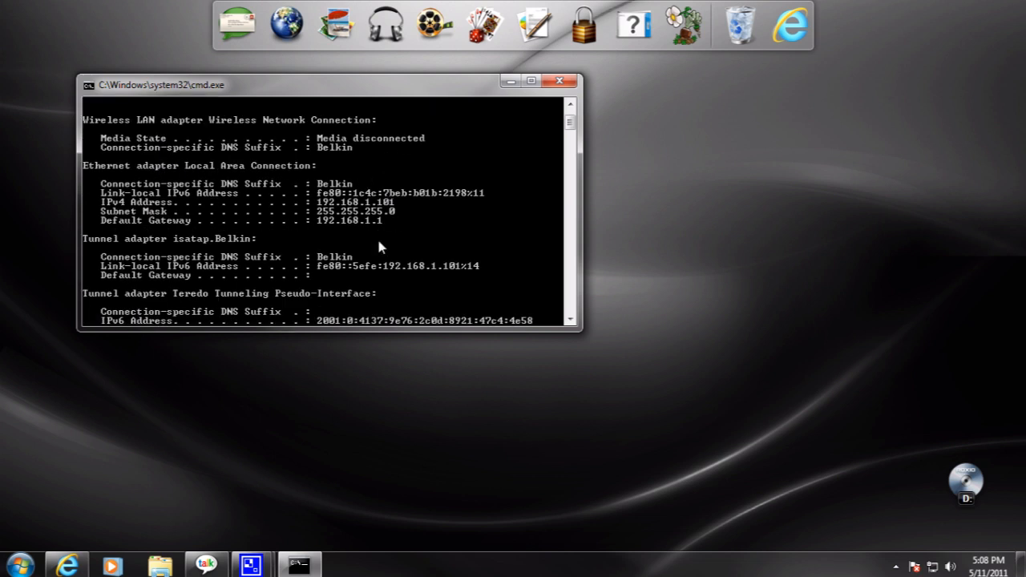
{"action": "mouse_move", "coordinate": [385, 211]}
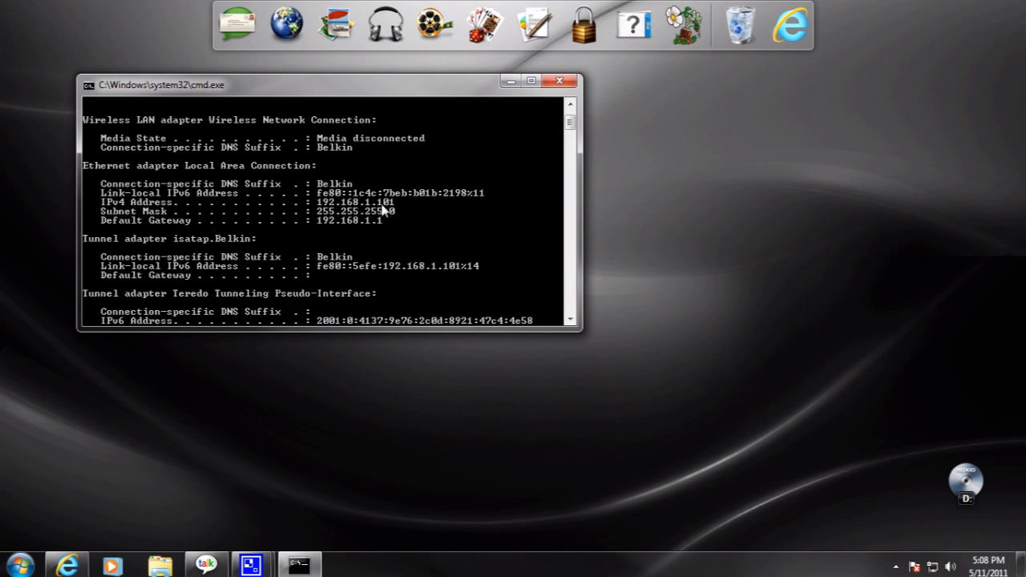
{"action": "scroll", "scroll_direction": "down", "scroll_amount": 3}
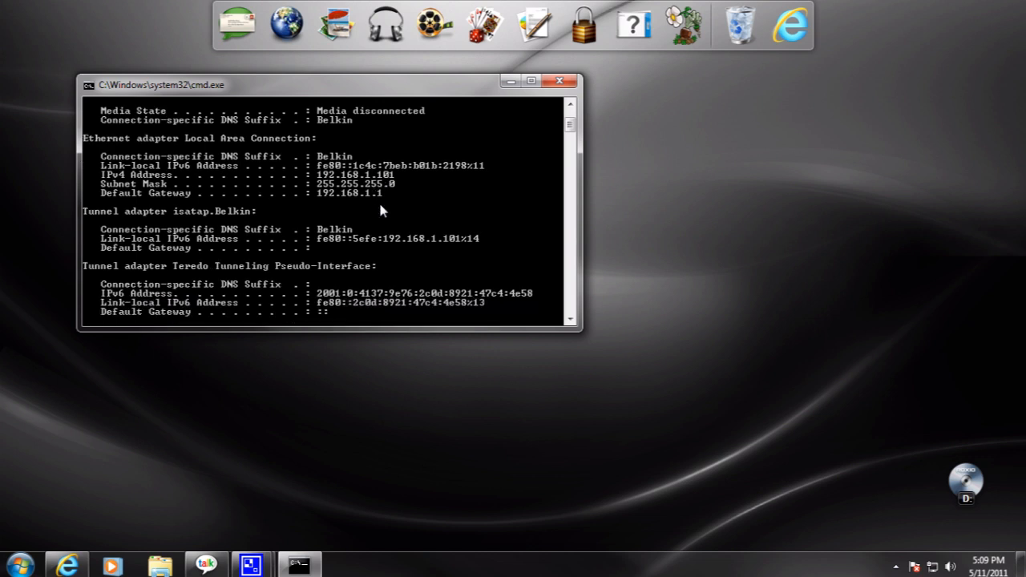
{"action": "mouse_move", "coordinate": [357, 212]}
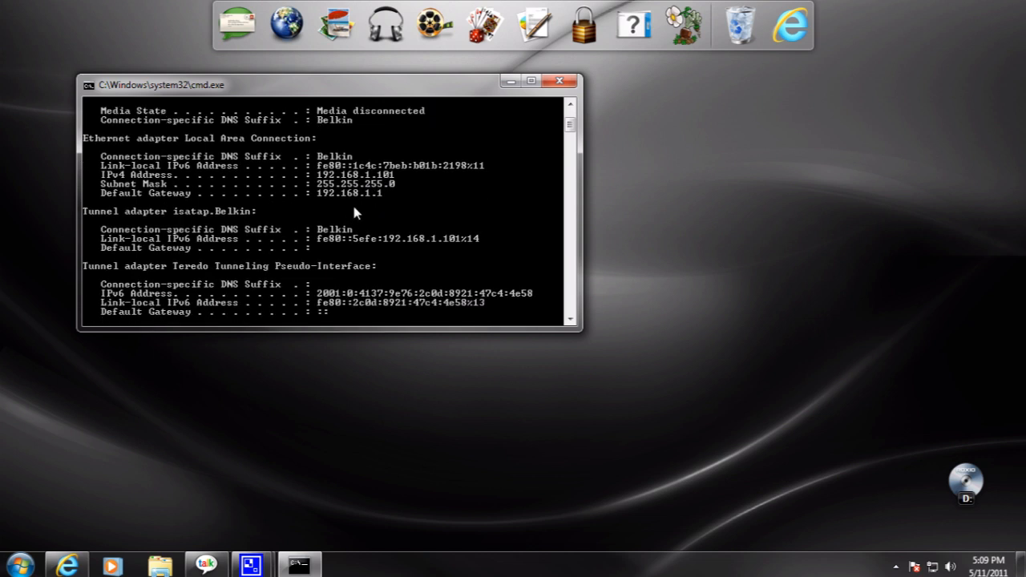
{"action": "mouse_move", "coordinate": [333, 197]}
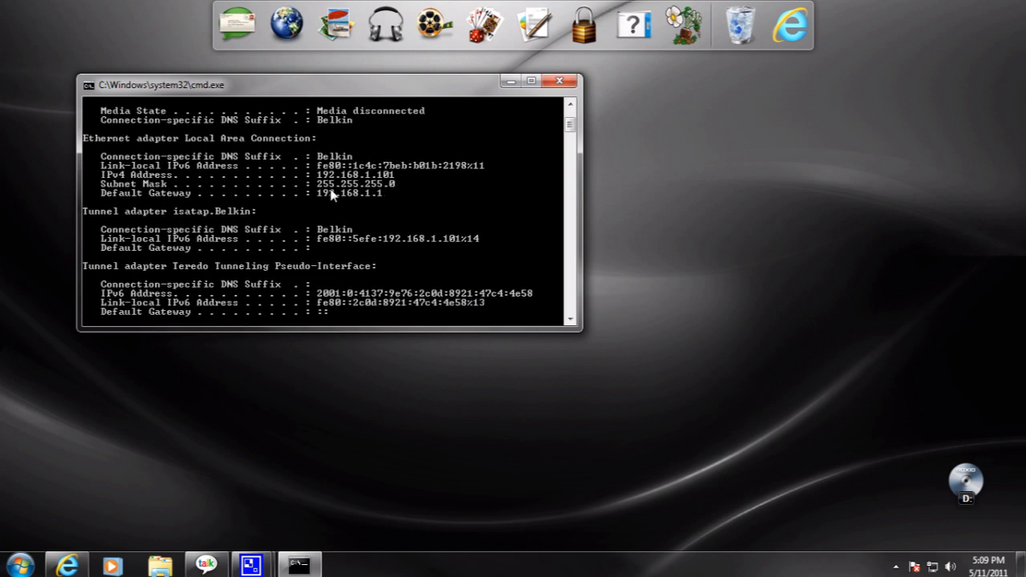
{"action": "mouse_move", "coordinate": [320, 206]}
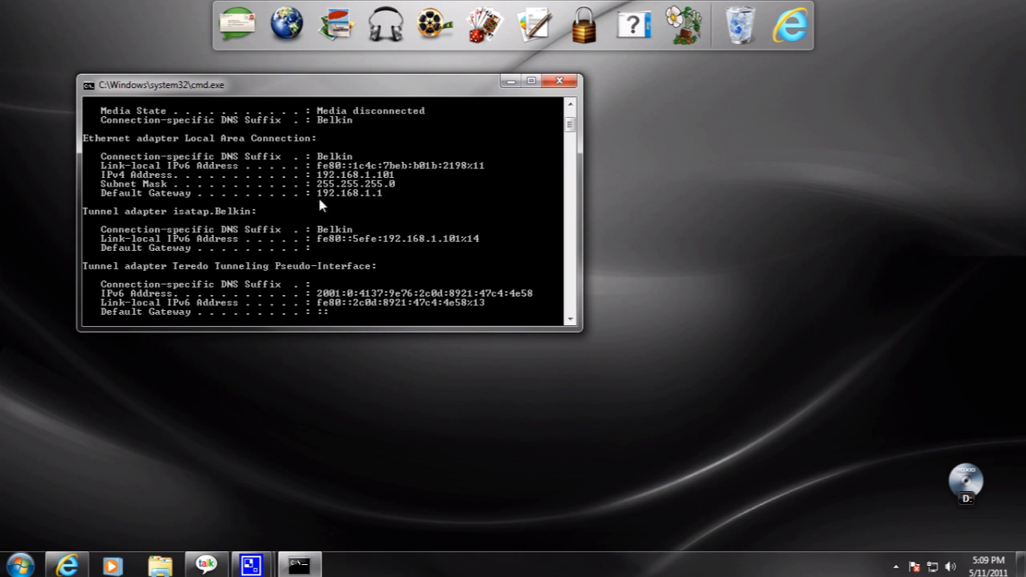
{"action": "mouse_move", "coordinate": [370, 205]}
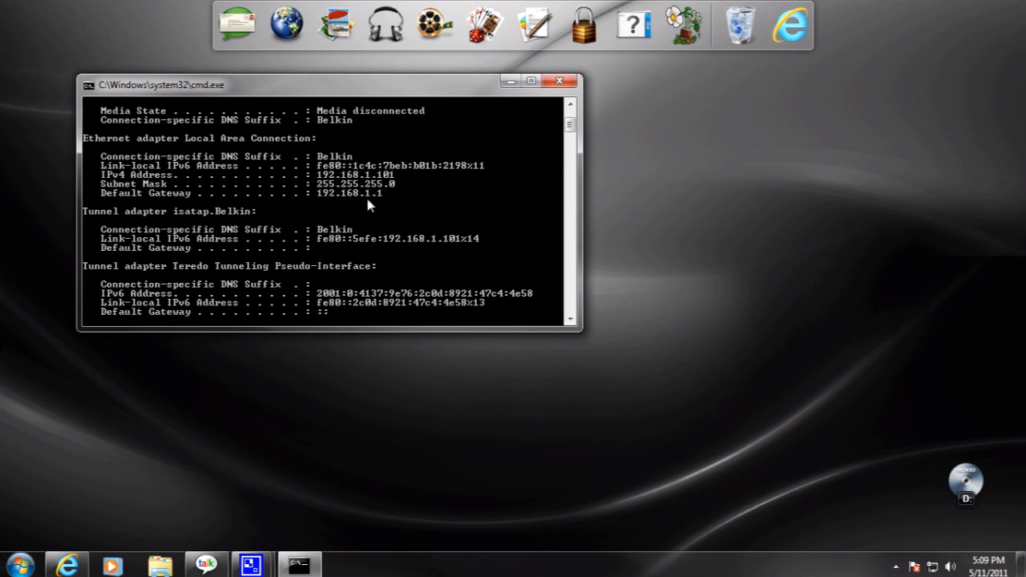
{"action": "mouse_move", "coordinate": [377, 213]}
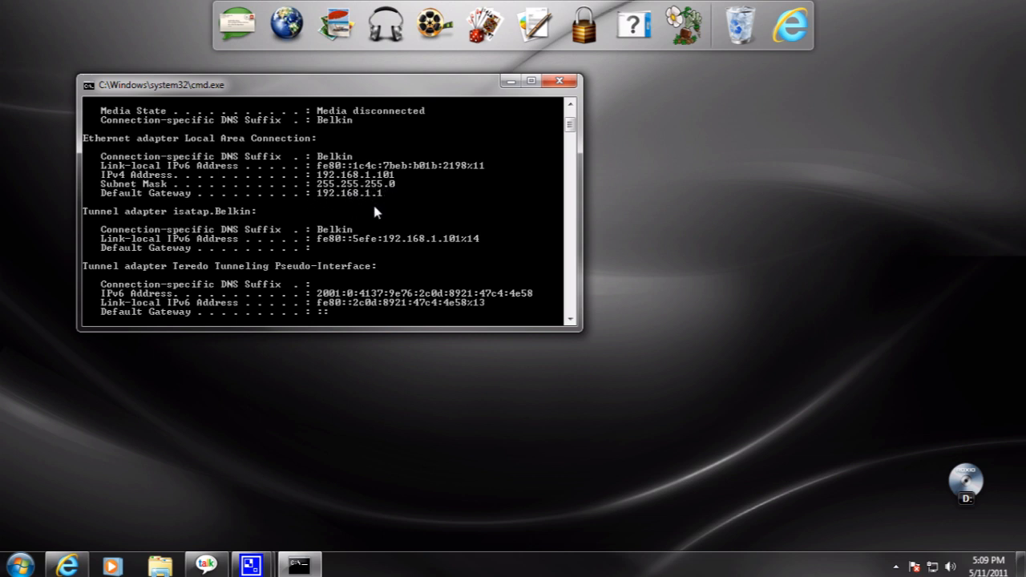
{"action": "scroll", "scroll_direction": "up", "scroll_amount": 3}
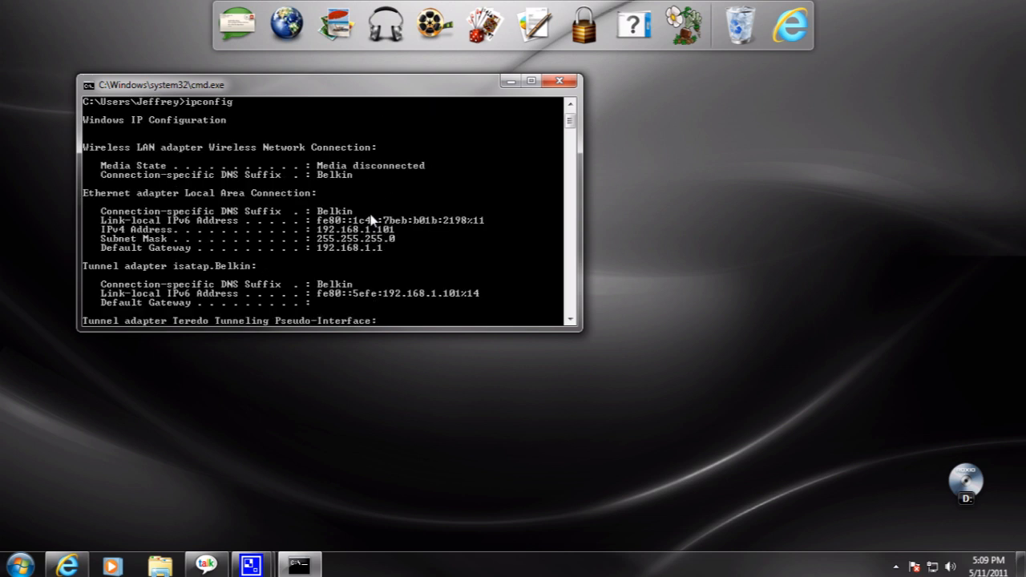
{"action": "mouse_move", "coordinate": [232, 380]}
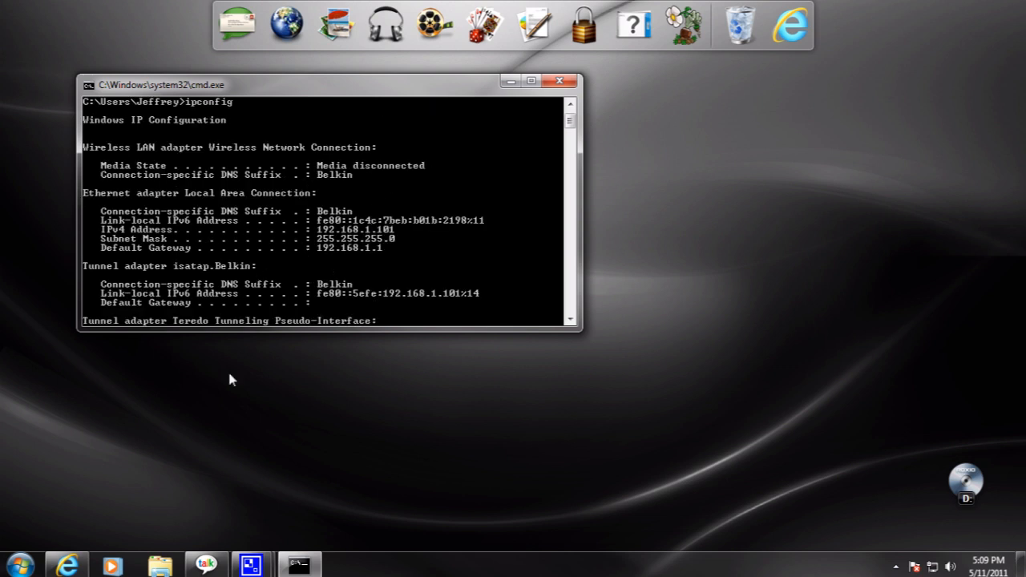
{"action": "mouse_move", "coordinate": [381, 243]}
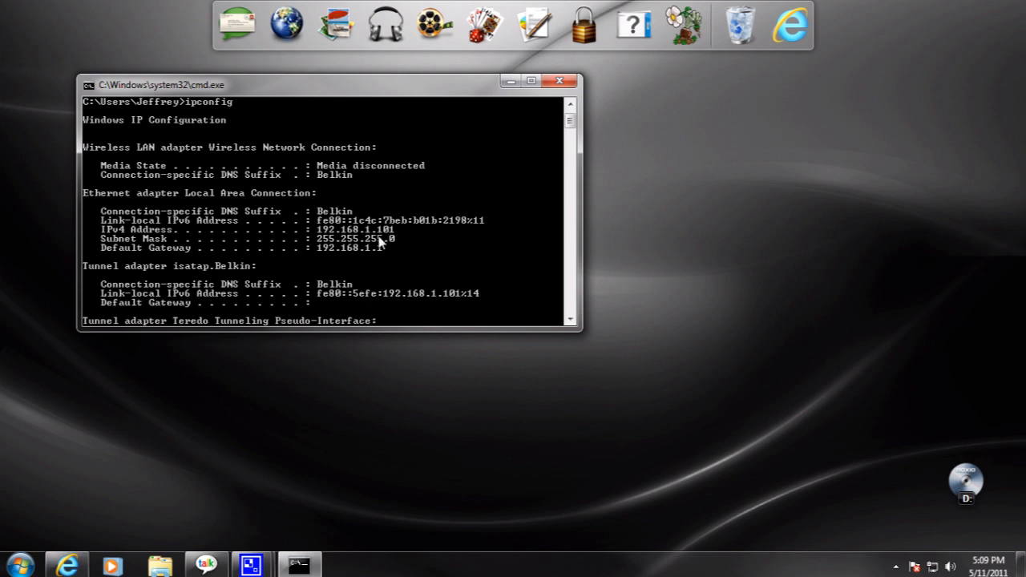
{"action": "mouse_move", "coordinate": [790, 24]}
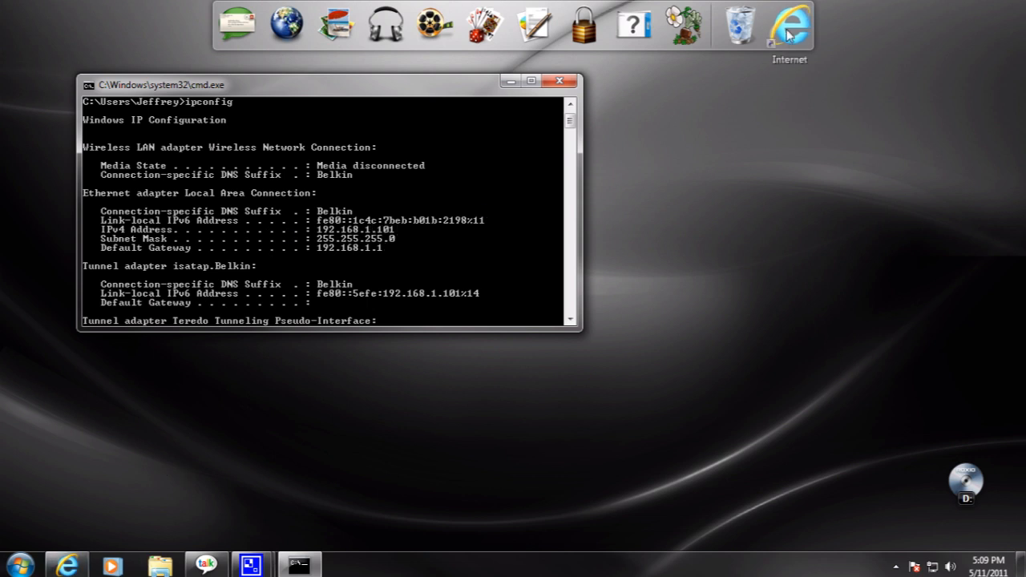
{"action": "left_click", "coordinate": [793, 24]}
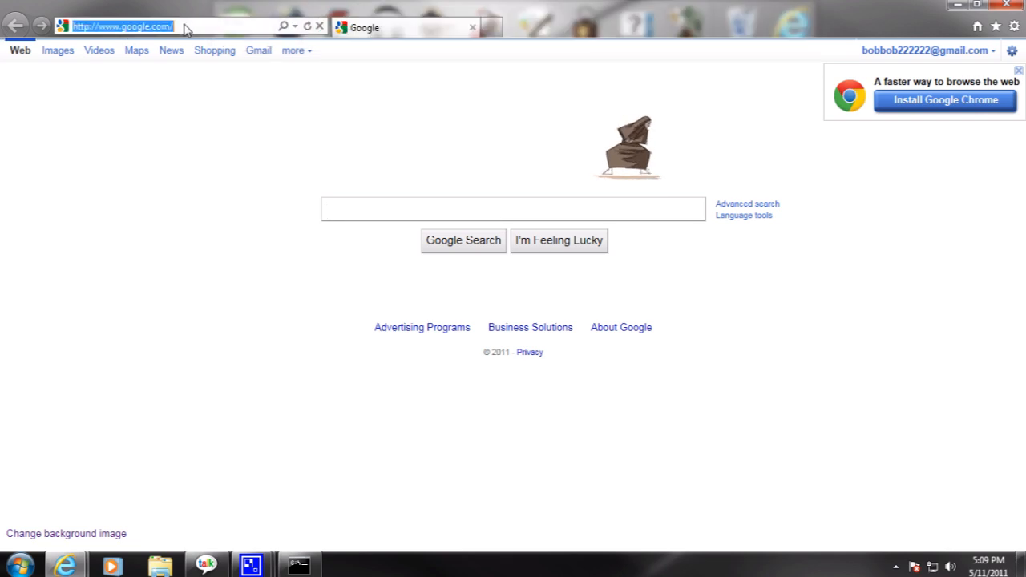
{"action": "type", "text": "192.168.2.1/"}
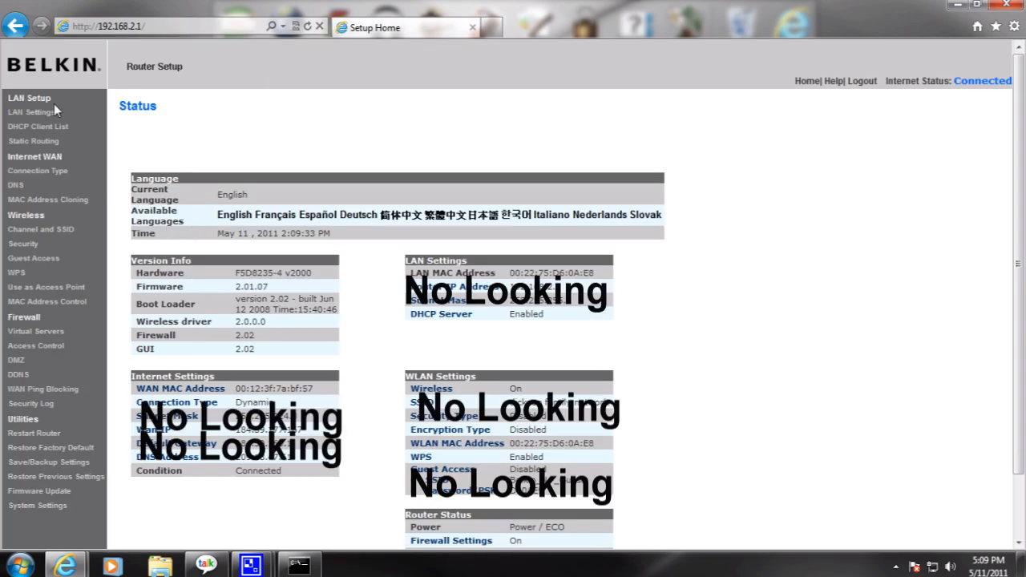
{"action": "mouse_move", "coordinate": [182, 90]}
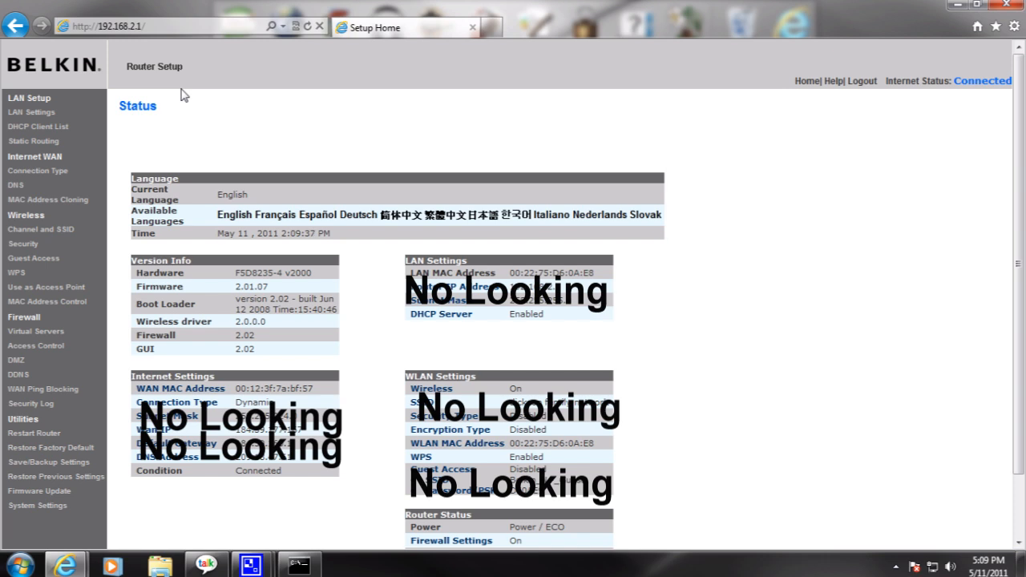
{"action": "mouse_move", "coordinate": [190, 94]}
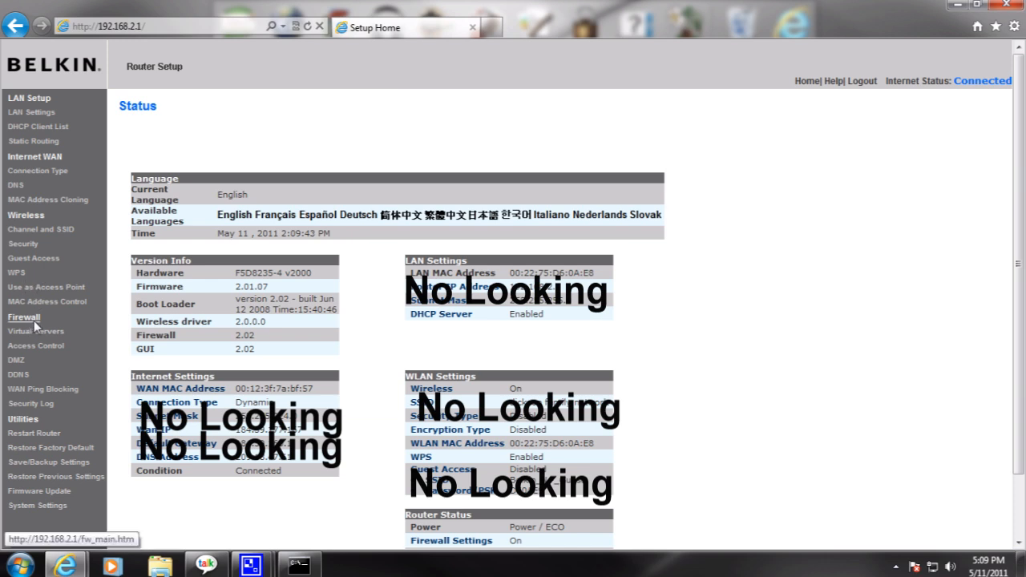
{"action": "mouse_move", "coordinate": [36, 331]}
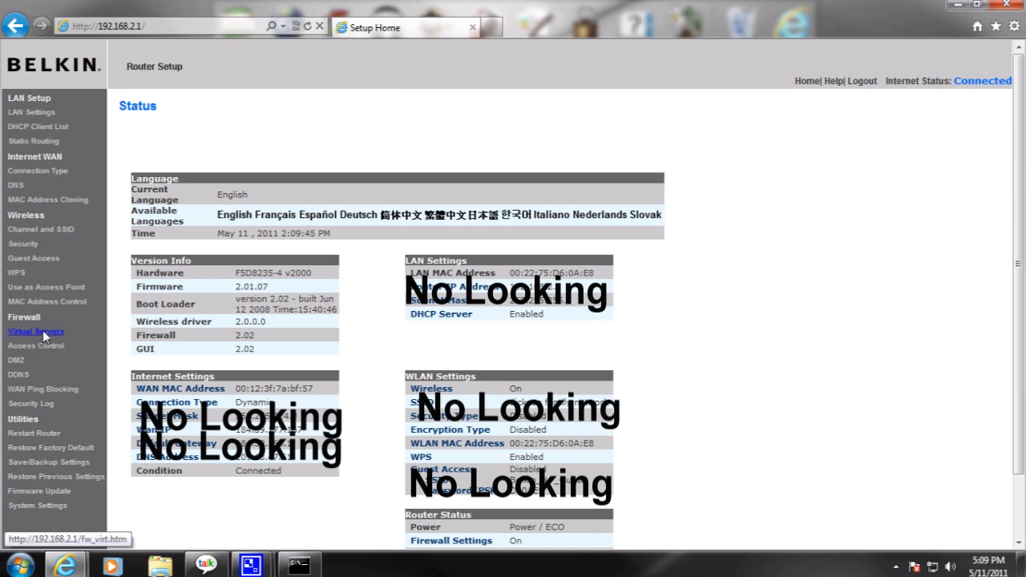
- Go to Firewall > Virtual Servers in the router's left menu
{"action": "left_click", "coordinate": [36, 331]}
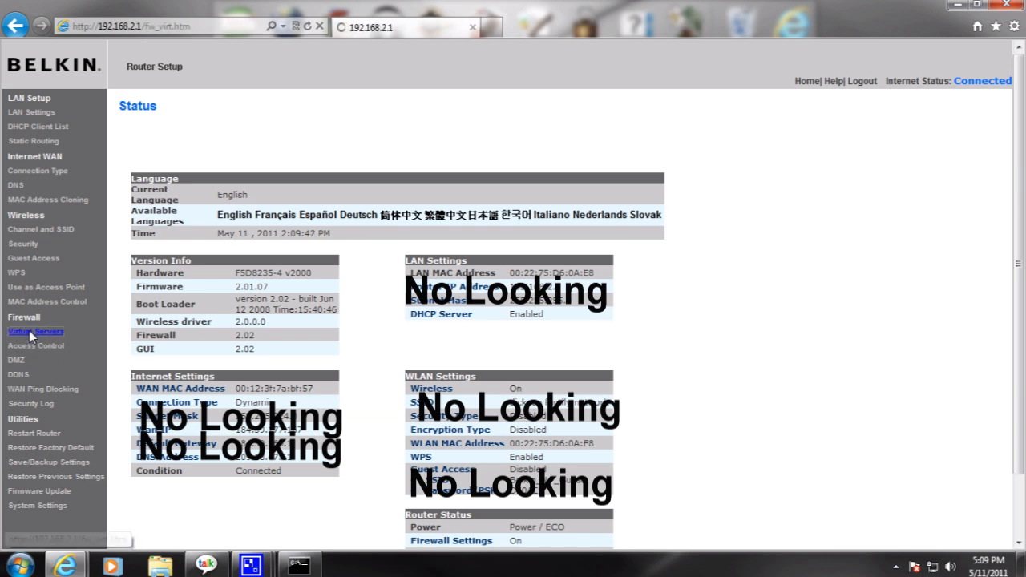
- Review the Mcrft (25565) and Vent (3784) forwarding rows, keeping Mcrft's protocol as Both
{"action": "left_click", "coordinate": [36, 331]}
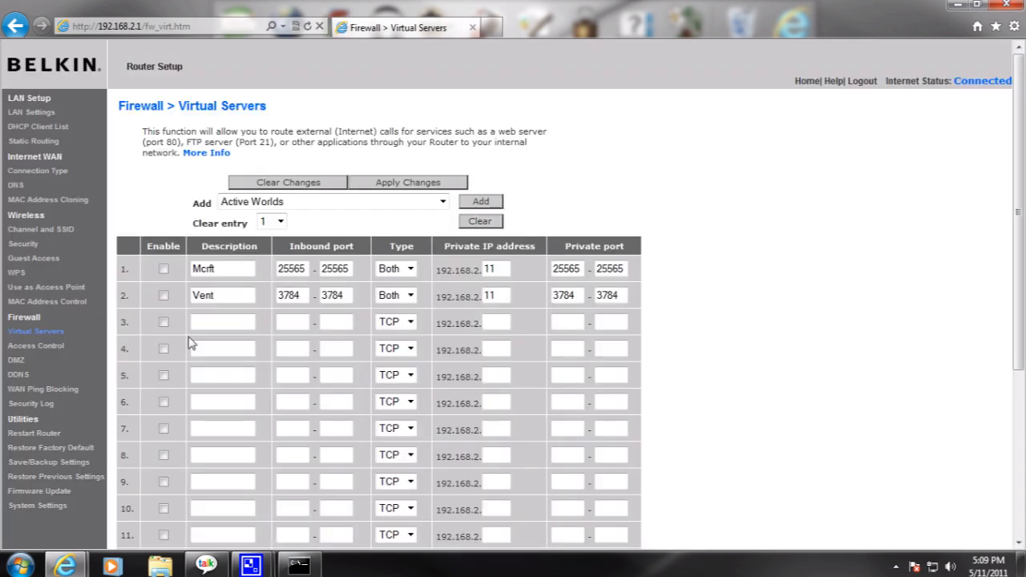
{"action": "left_click", "coordinate": [163, 268]}
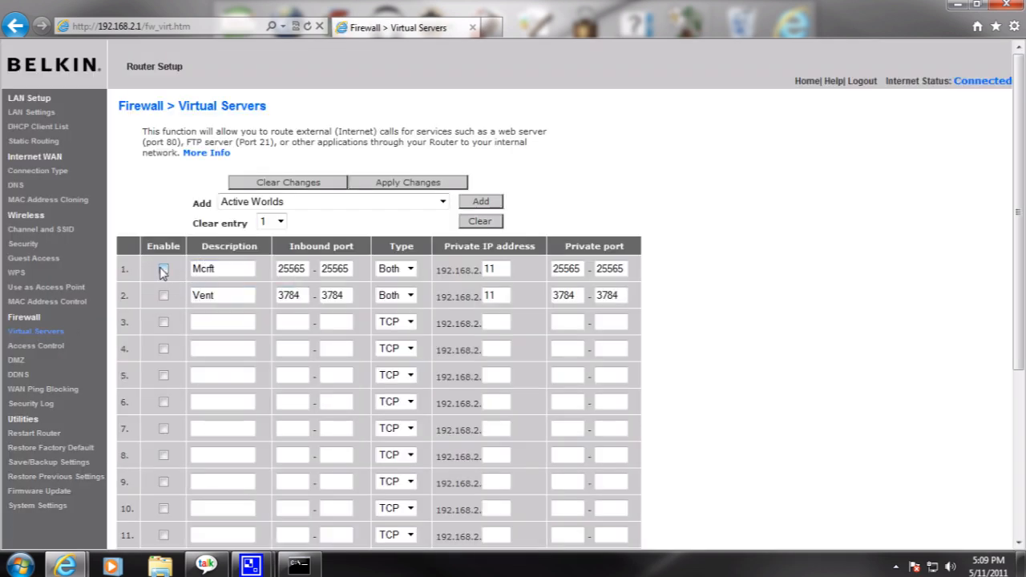
{"action": "double_click", "coordinate": [223, 268]}
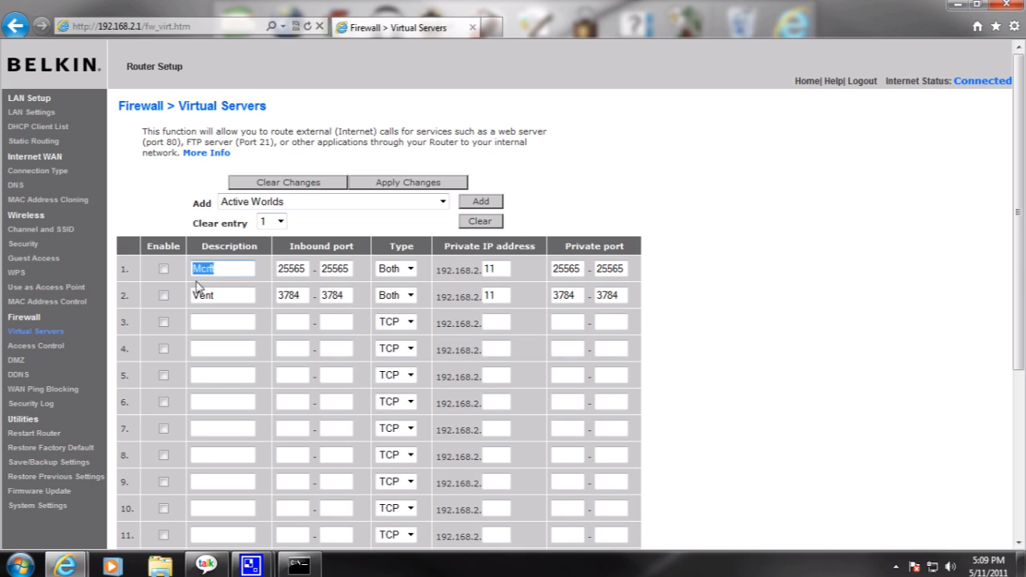
{"action": "mouse_move", "coordinate": [232, 269]}
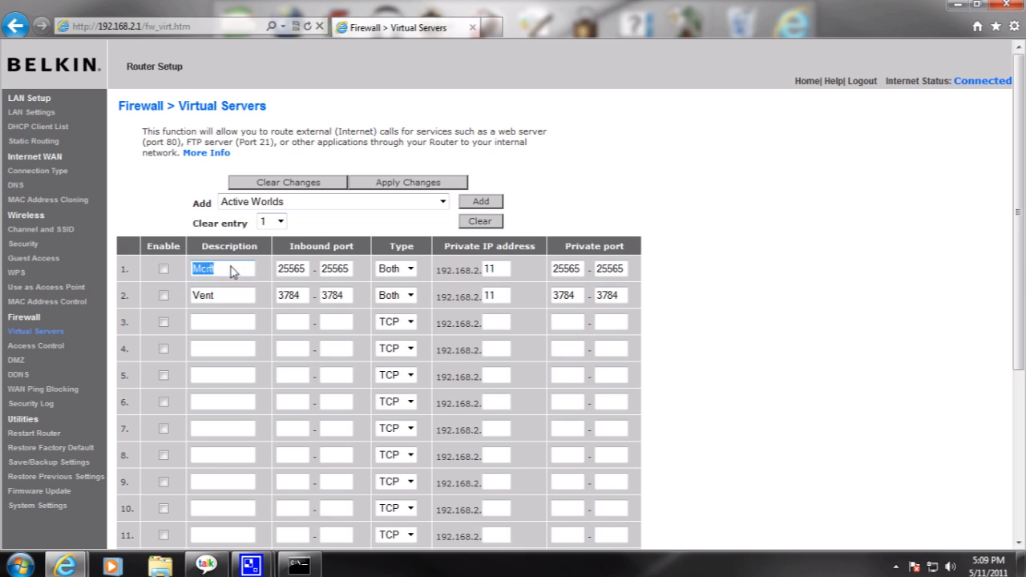
{"action": "left_click", "coordinate": [222, 295]}
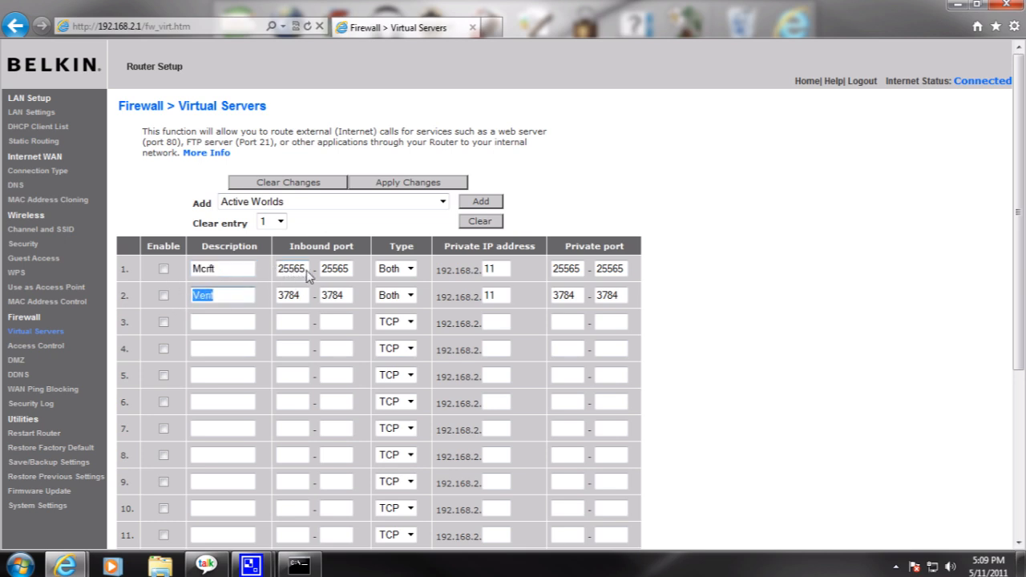
{"action": "left_click", "coordinate": [333, 295]}
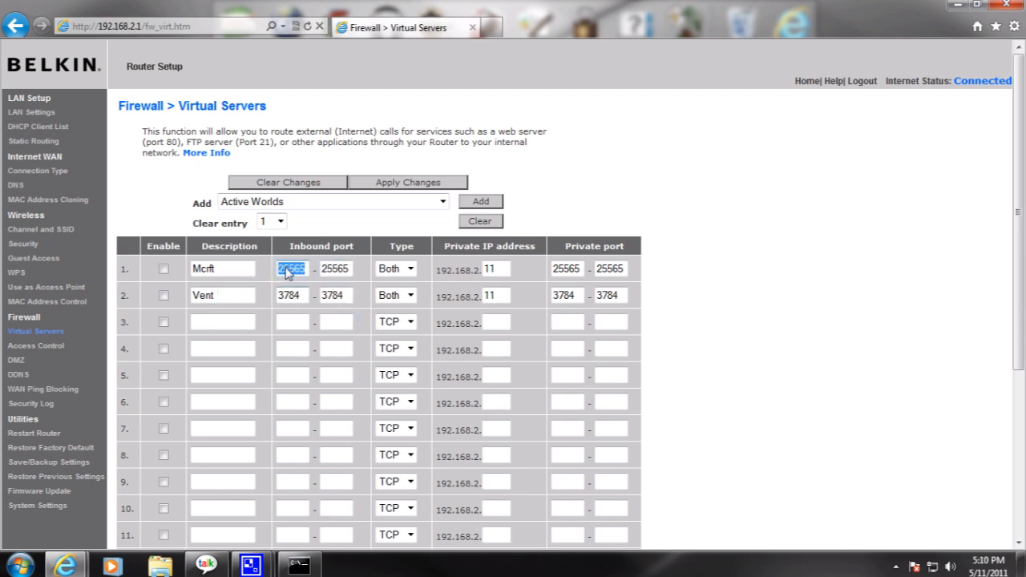
{"action": "left_click", "coordinate": [334, 269]}
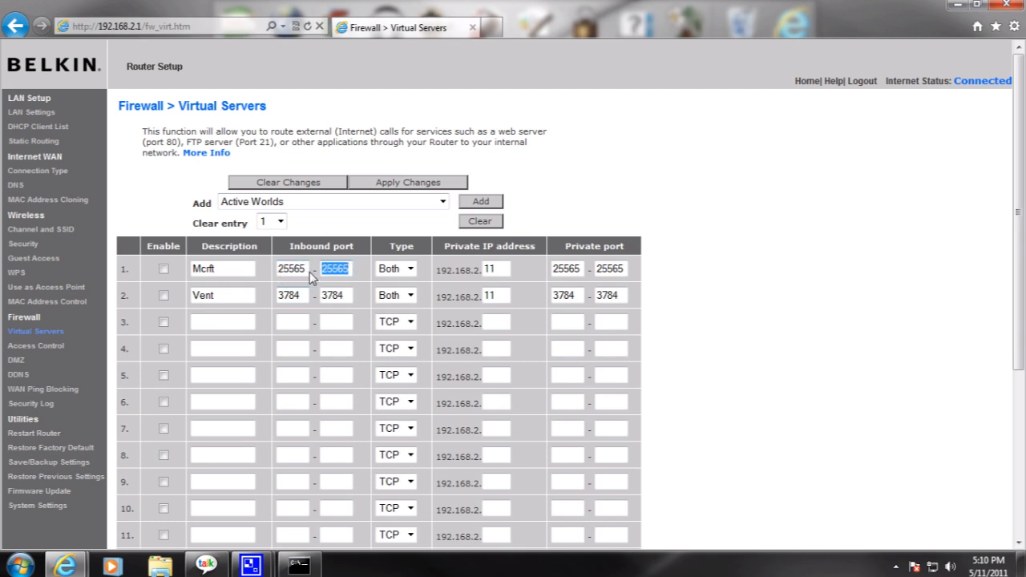
{"action": "left_click", "coordinate": [410, 268]}
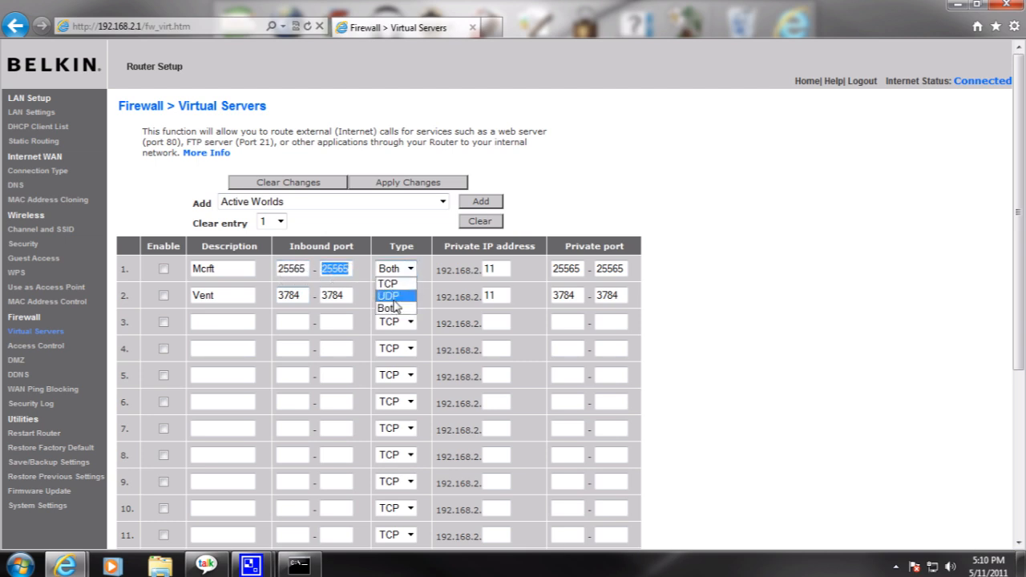
{"action": "left_click", "coordinate": [388, 308]}
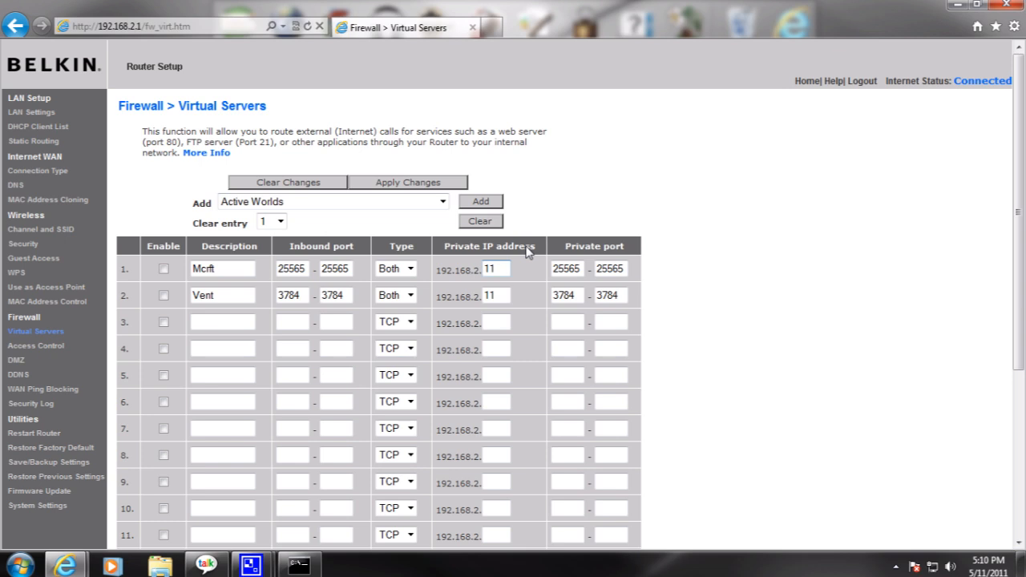
{"action": "mouse_move", "coordinate": [570, 287]}
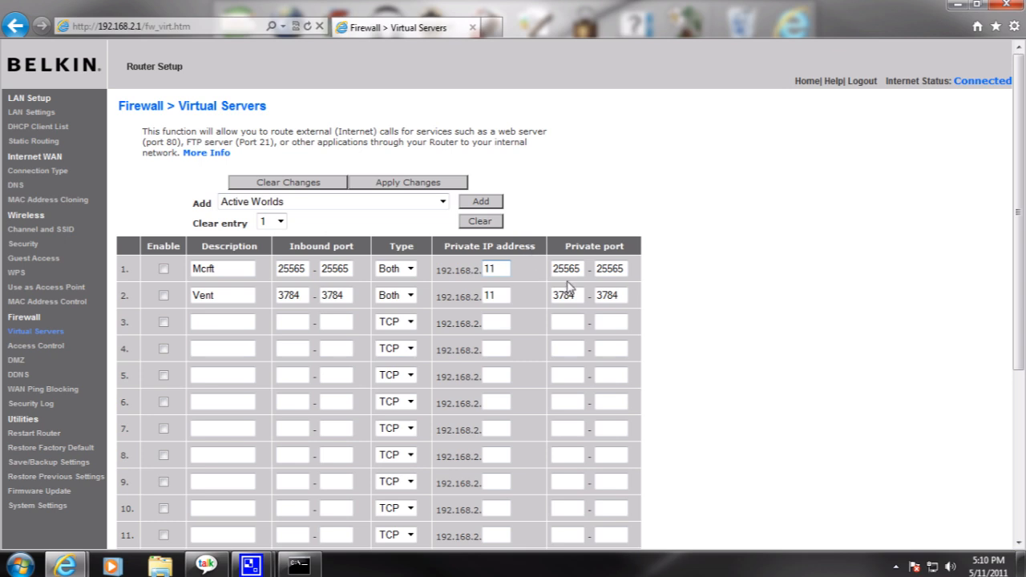